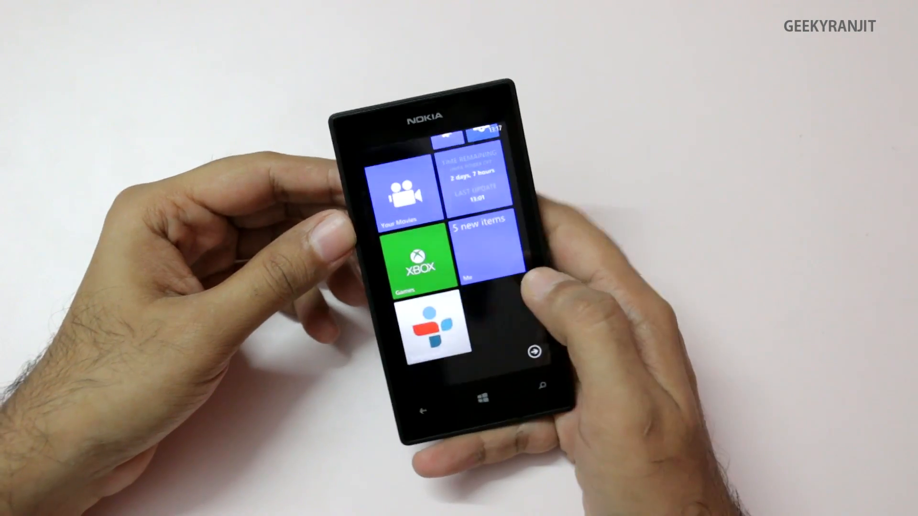
Step: Swipe from the Start screen into the app list and scroll until Nokia Beamer is visible
scroll(down, 3)
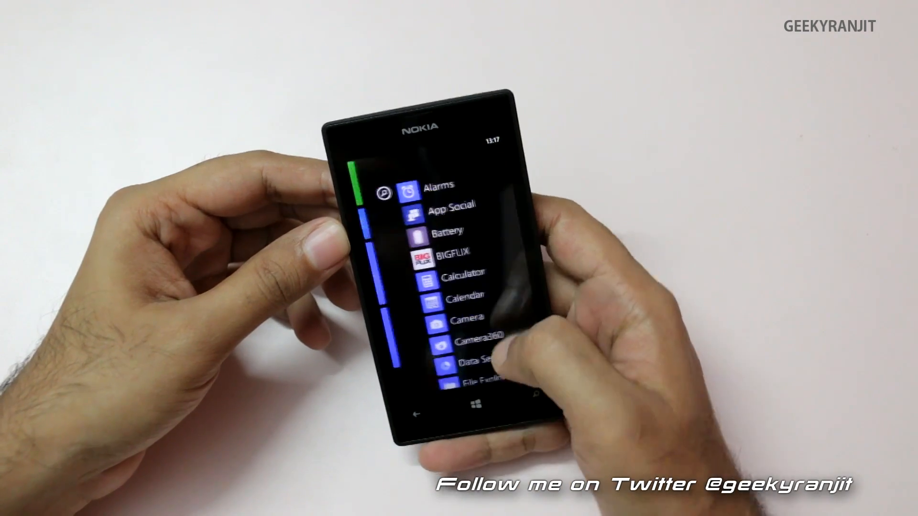
scroll(down, 3)
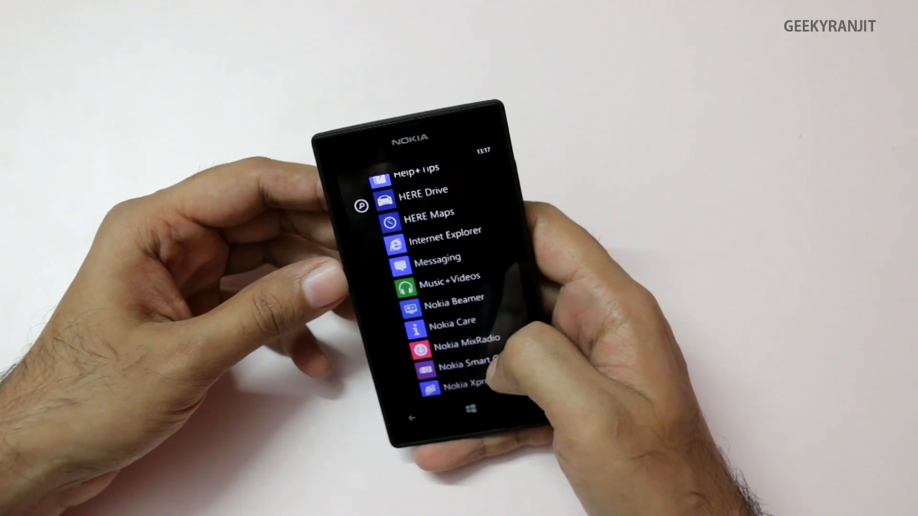
scroll(down, 3)
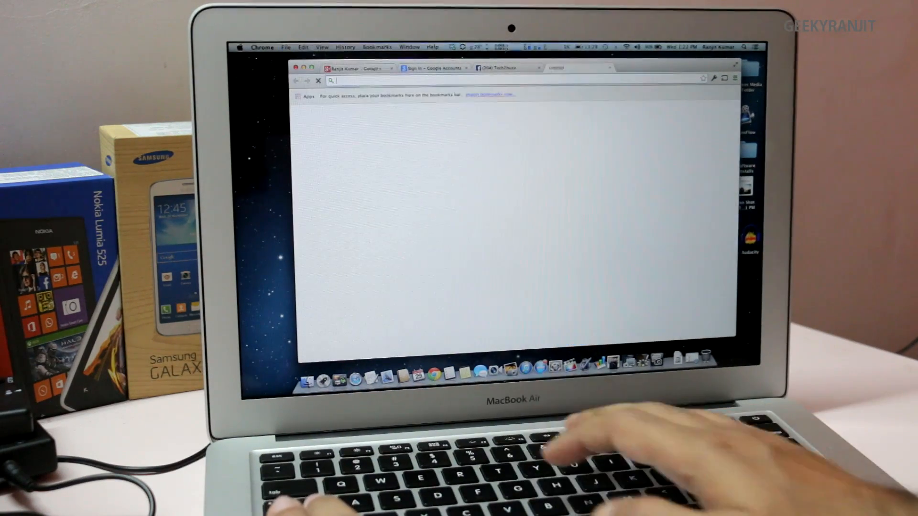
Step: Load beam.nokia.com in the new Chrome tab
text(beam.nokia.com)
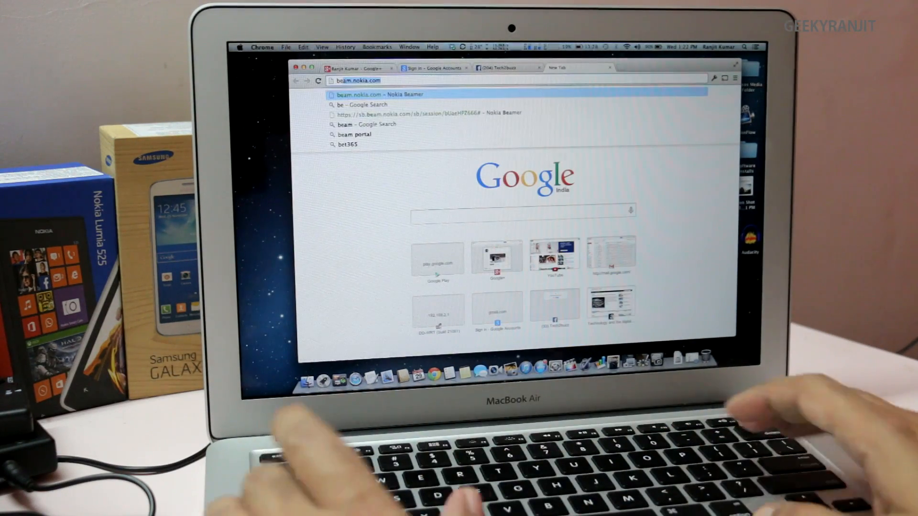
key(Return)
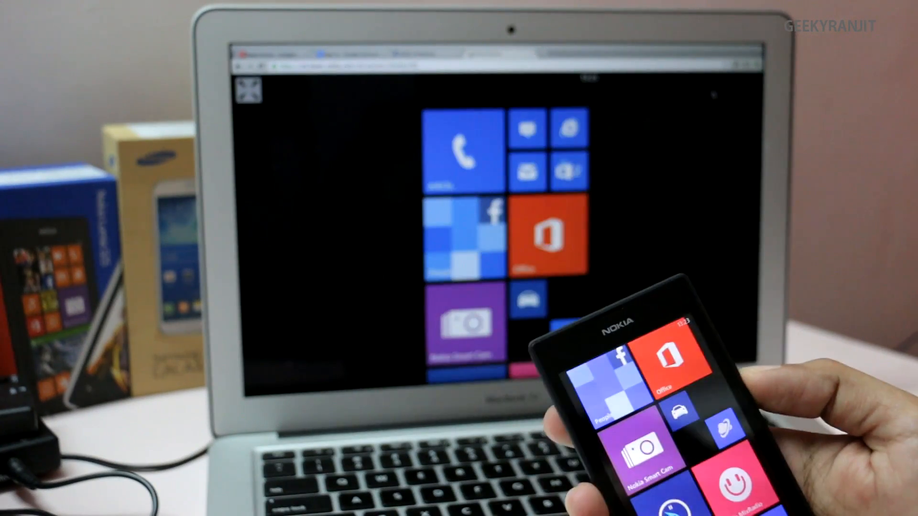
Step: Scroll the phone's Start screen and watch it mirrored live in the Beamer browser view
scroll(down, 3)
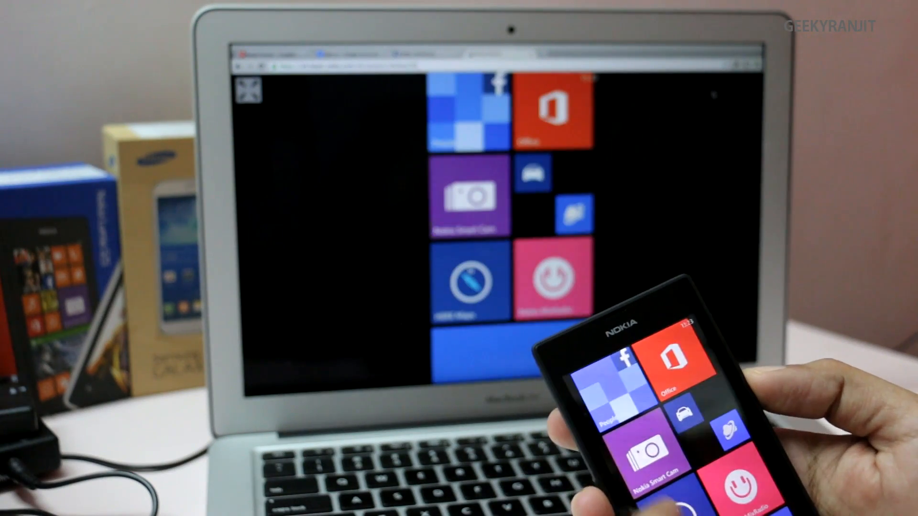